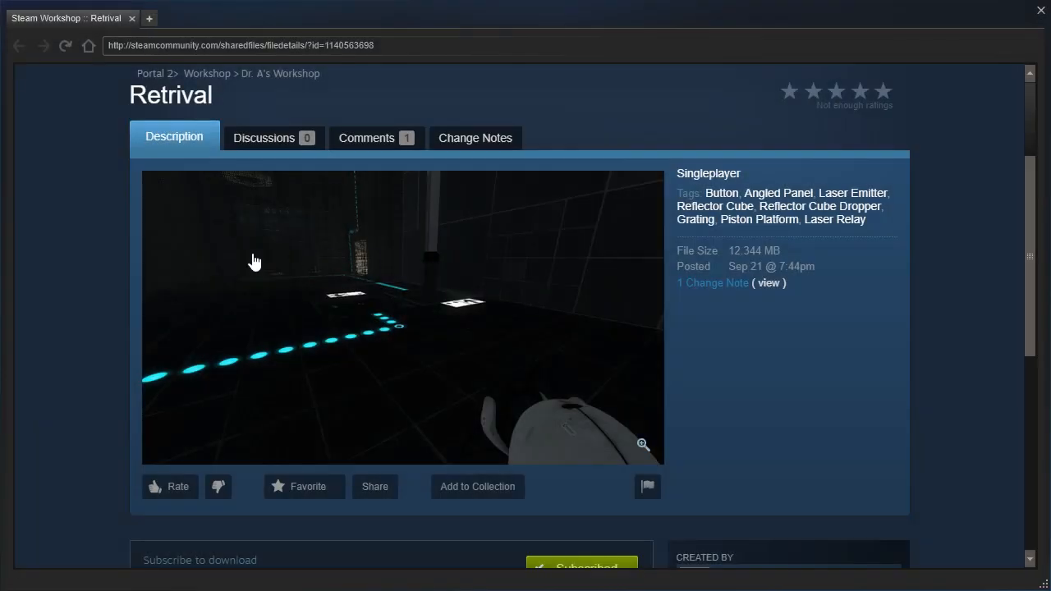
mouse_move(115, 306)
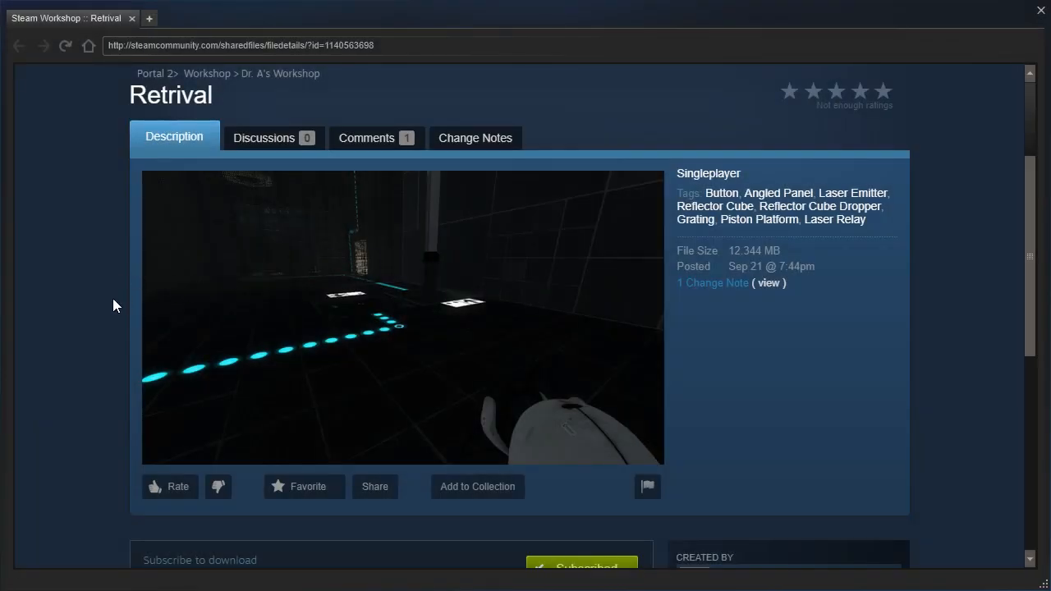
- Scroll the Retrival Workshop page, launch the map and retrieve the reflector cube beside the laser
scroll(down, 3)
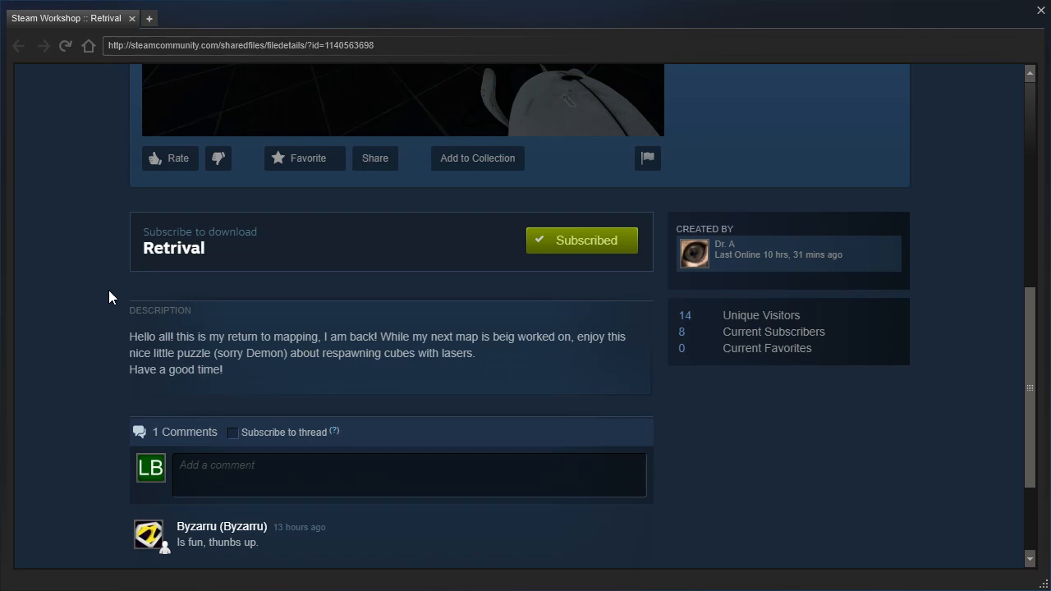
scroll(down, 3)
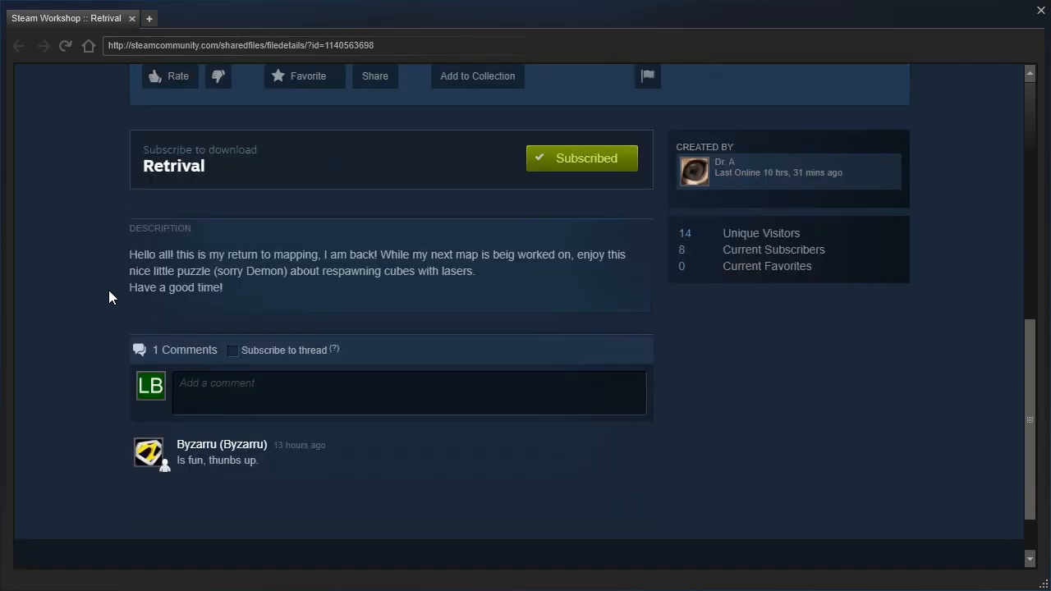
scroll(up, 3)
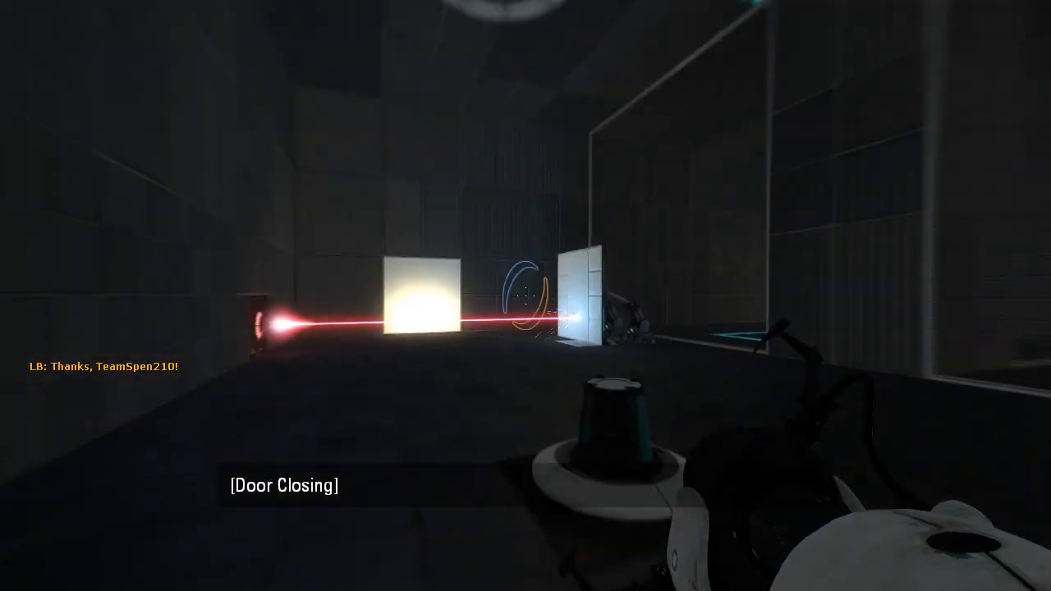
click(526, 296)
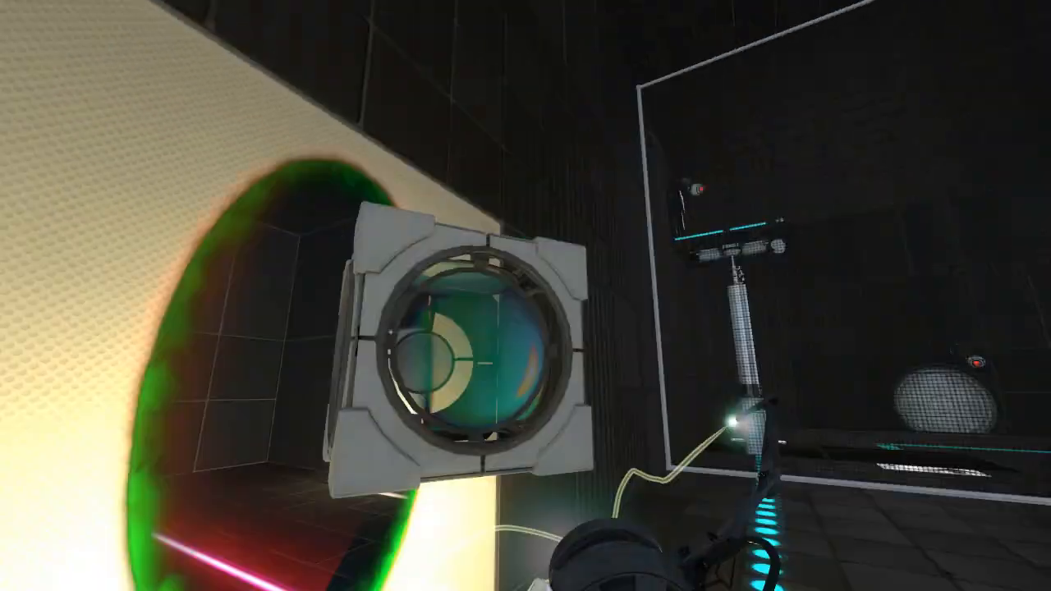
mouse_move(525, 295)
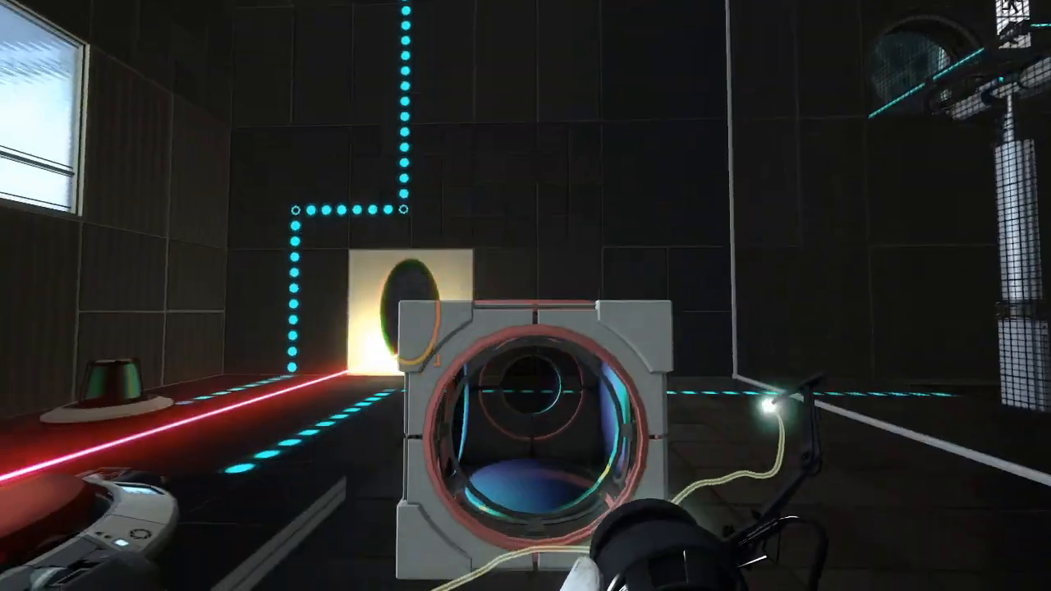
mouse_move(525, 296)
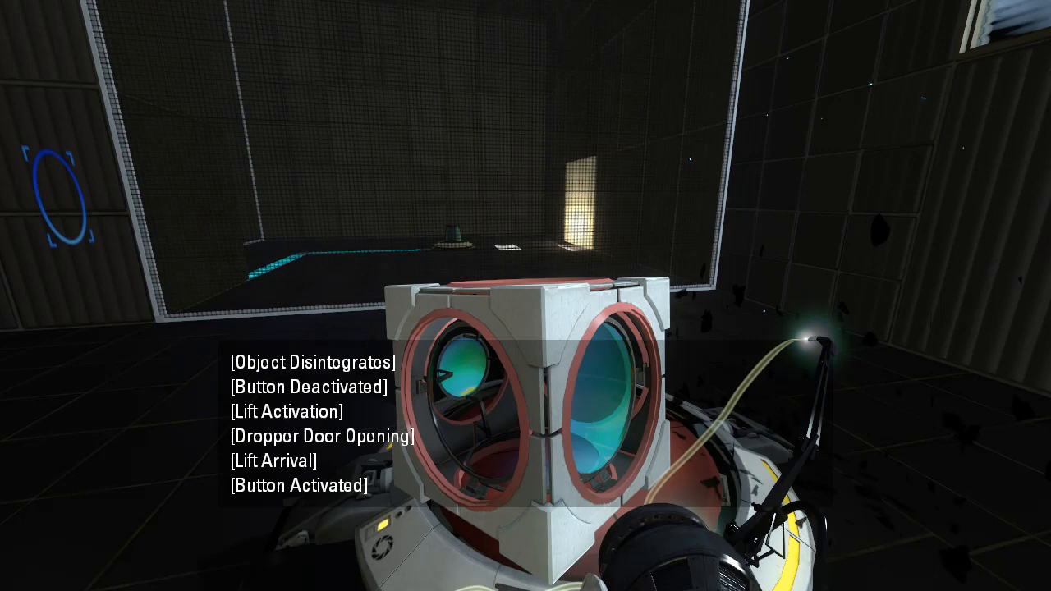
mouse_move(526, 295)
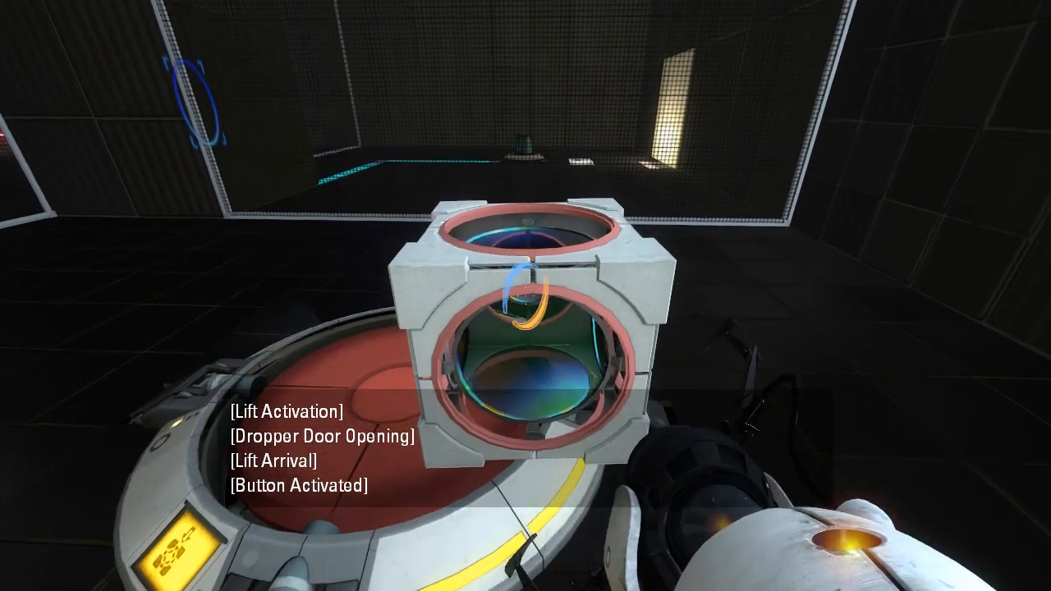
mouse_move(526, 296)
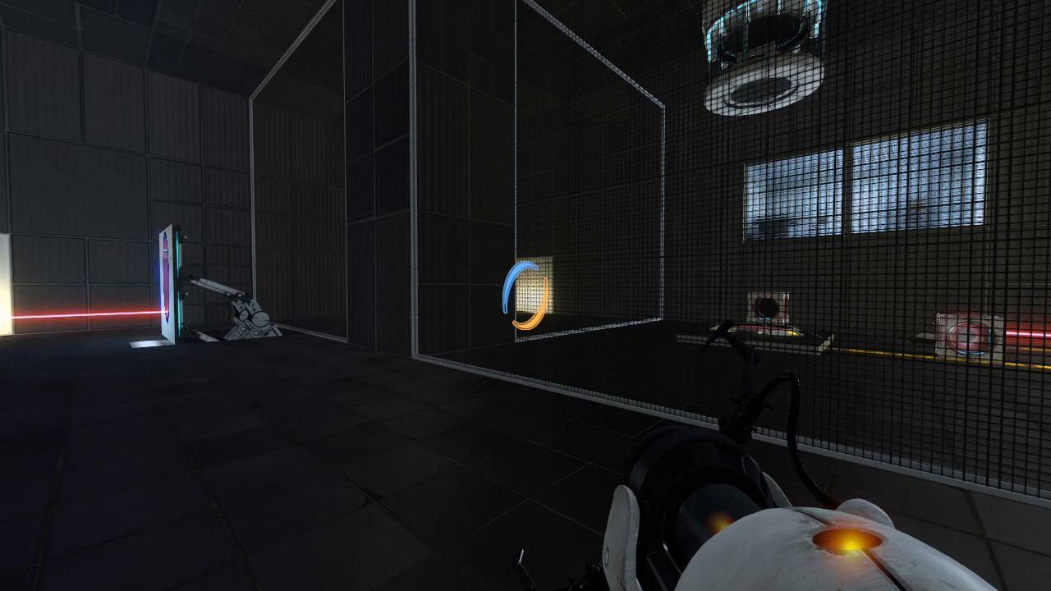
- Portal under the dropper for a new cube and aim the laser at the node
click(525, 296)
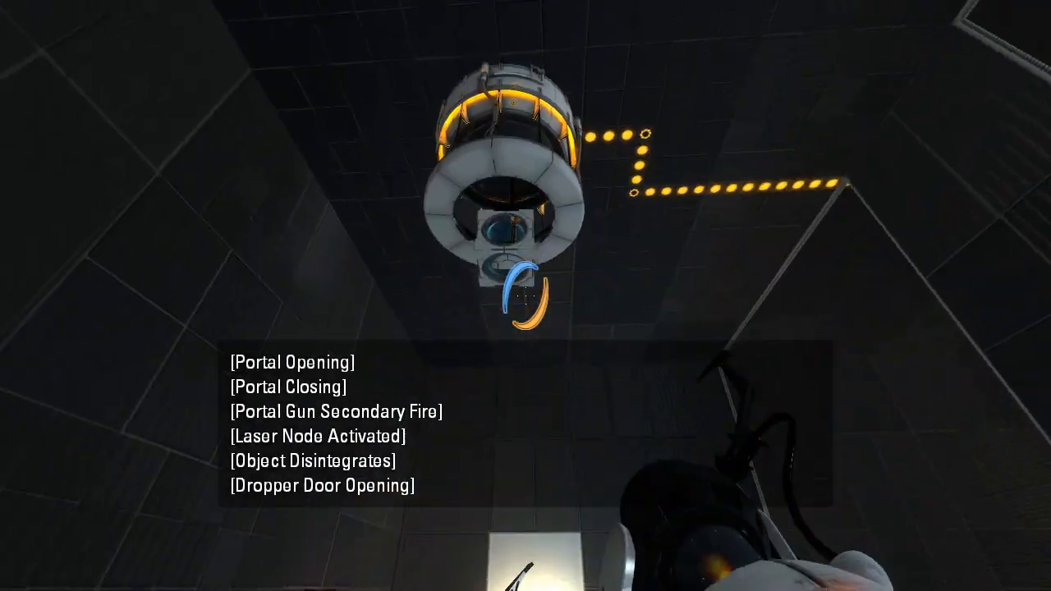
mouse_move(525, 296)
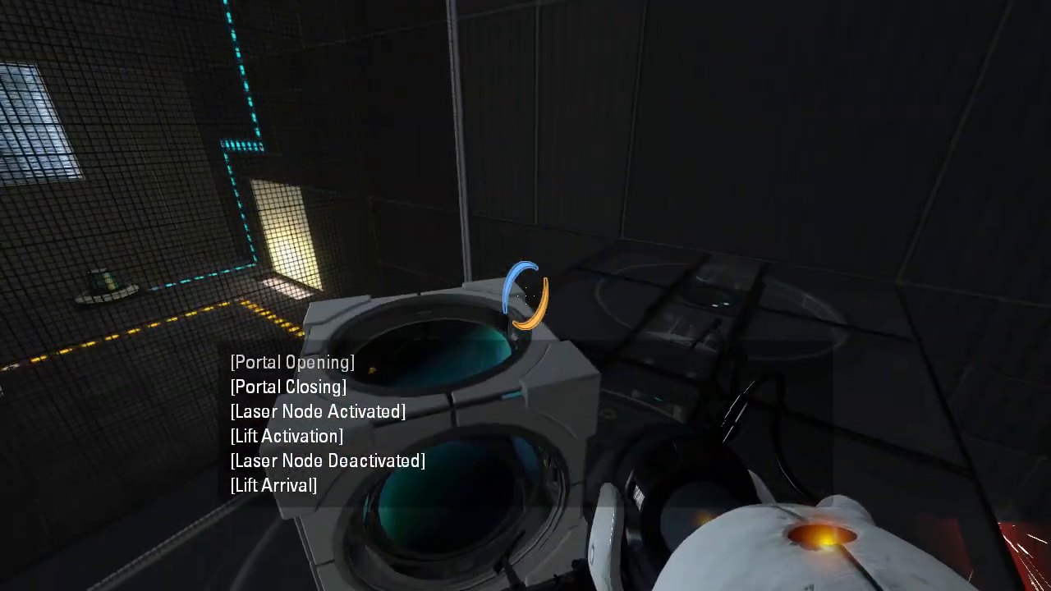
mouse_move(526, 295)
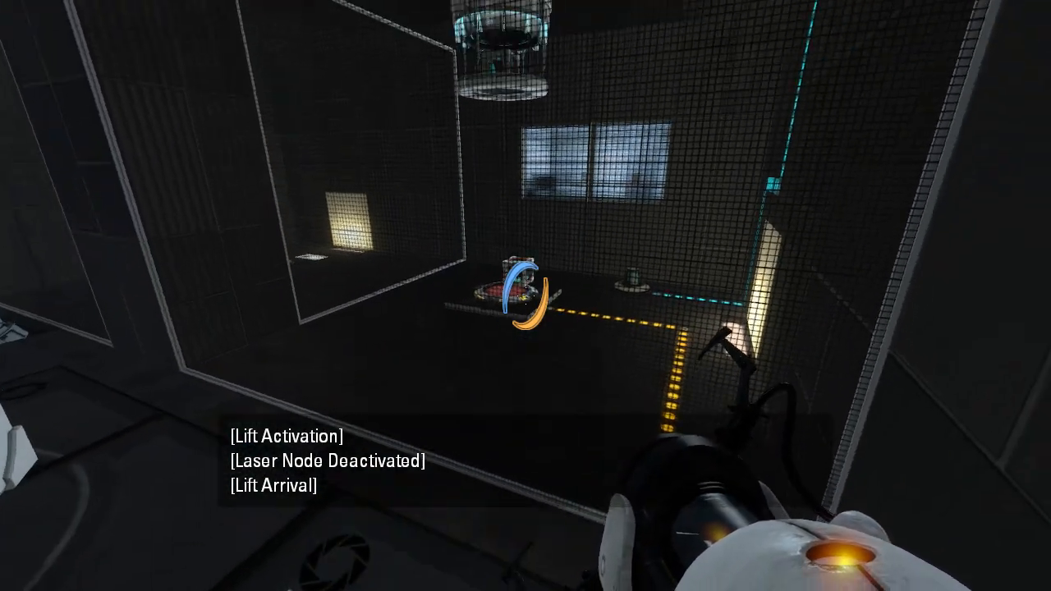
mouse_move(526, 296)
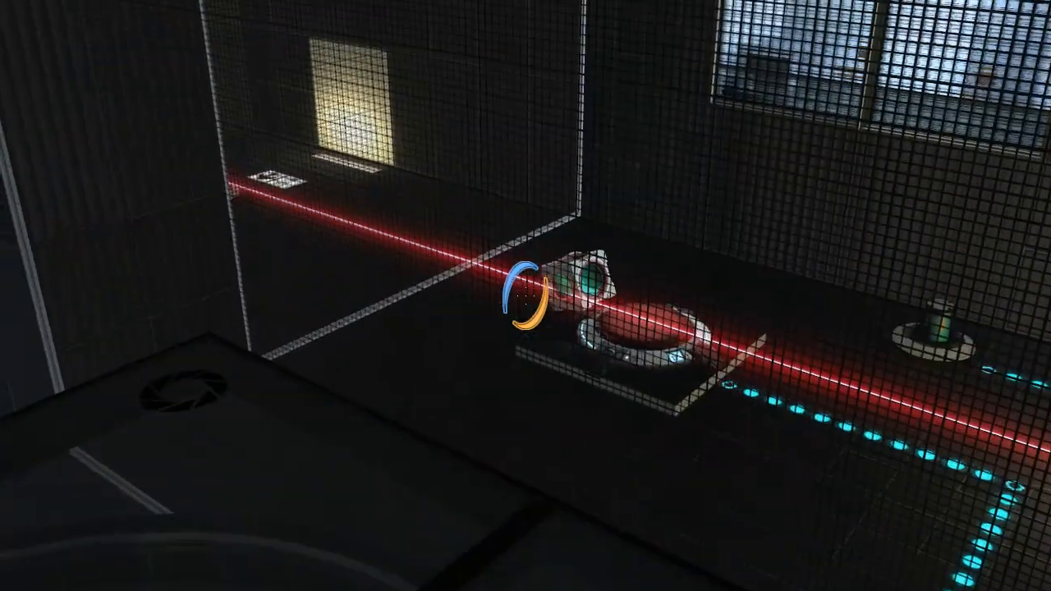
mouse_move(525, 295)
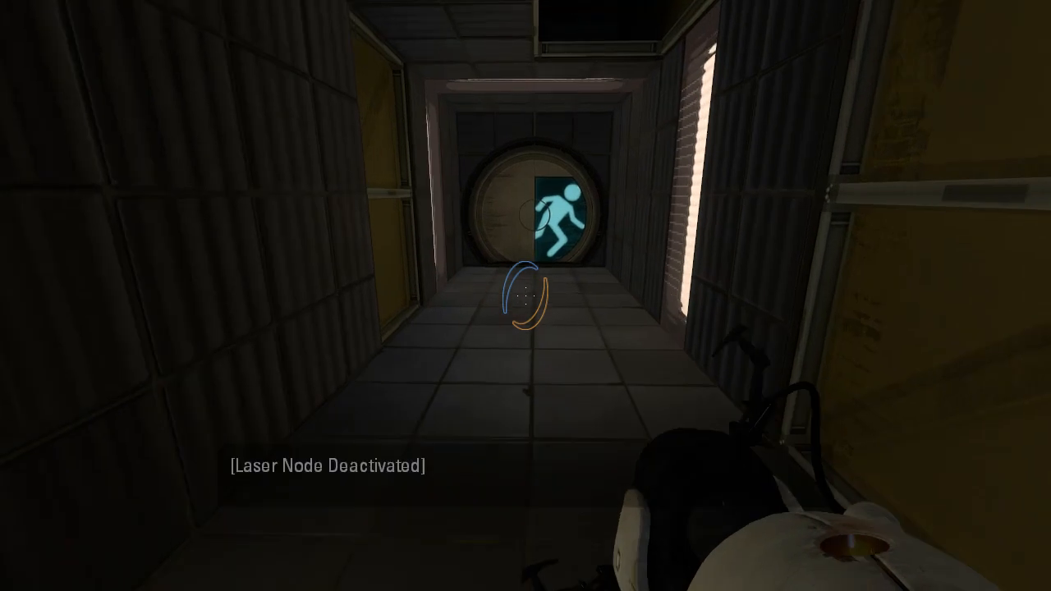
- Walk through the chamber exit door toward the exit elevator
key(w)
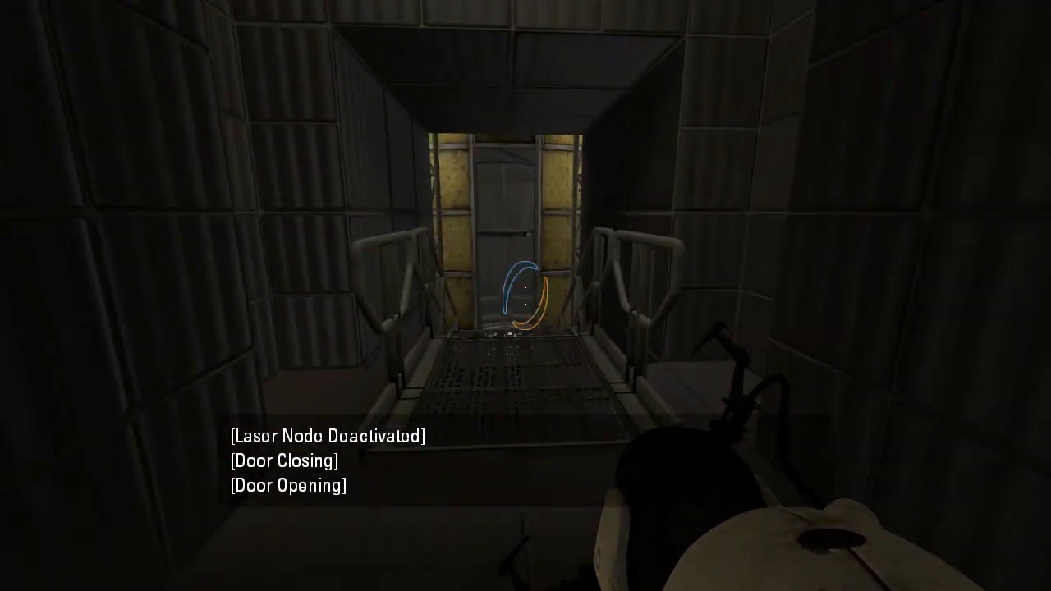